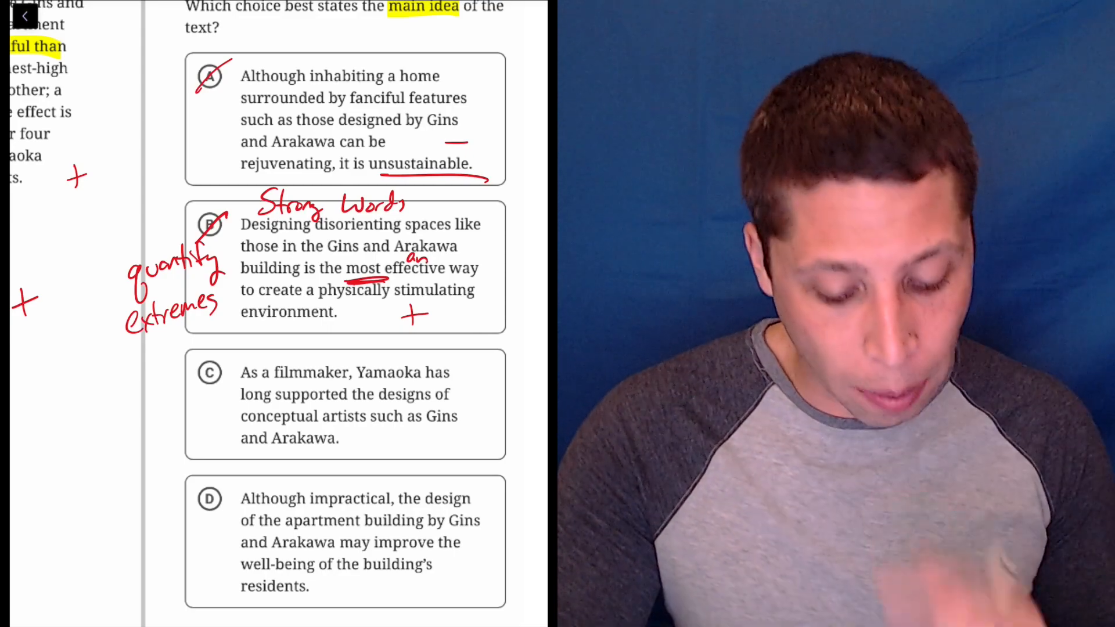
pyautogui.scroll(3)
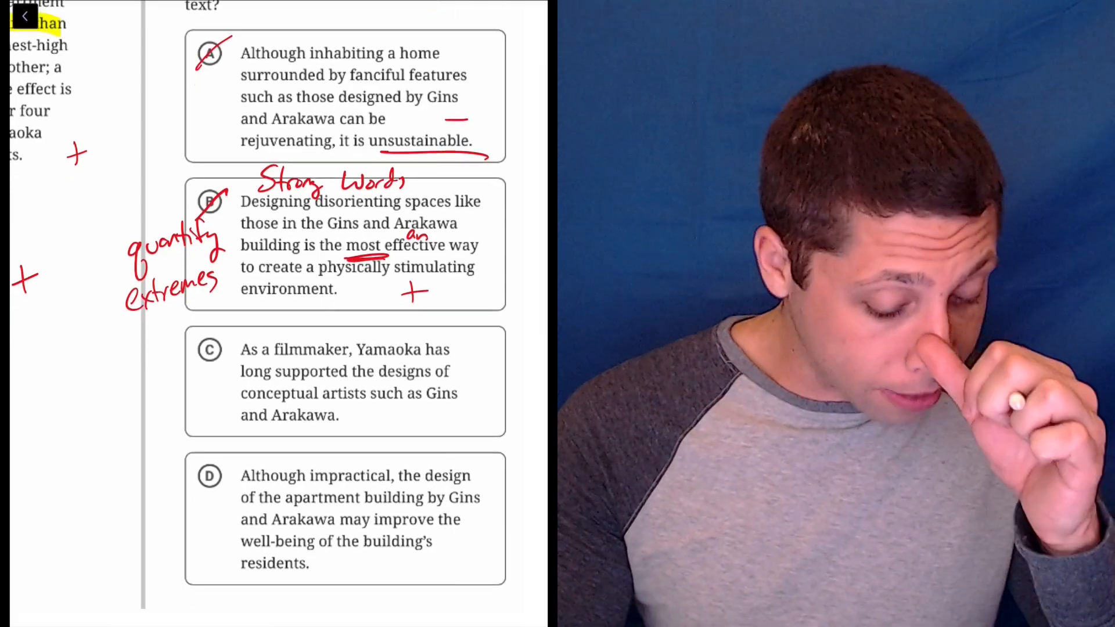